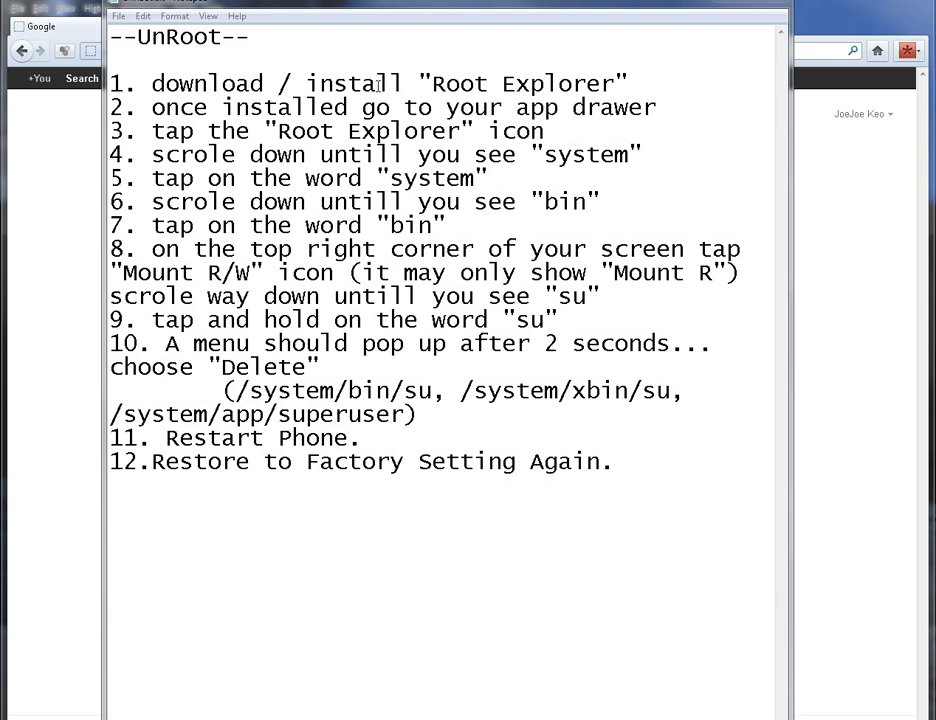
Review the earlier UnRoot steps, marking words such as Mount R/W and su in steps 8 and 9.
double_click(510, 84)
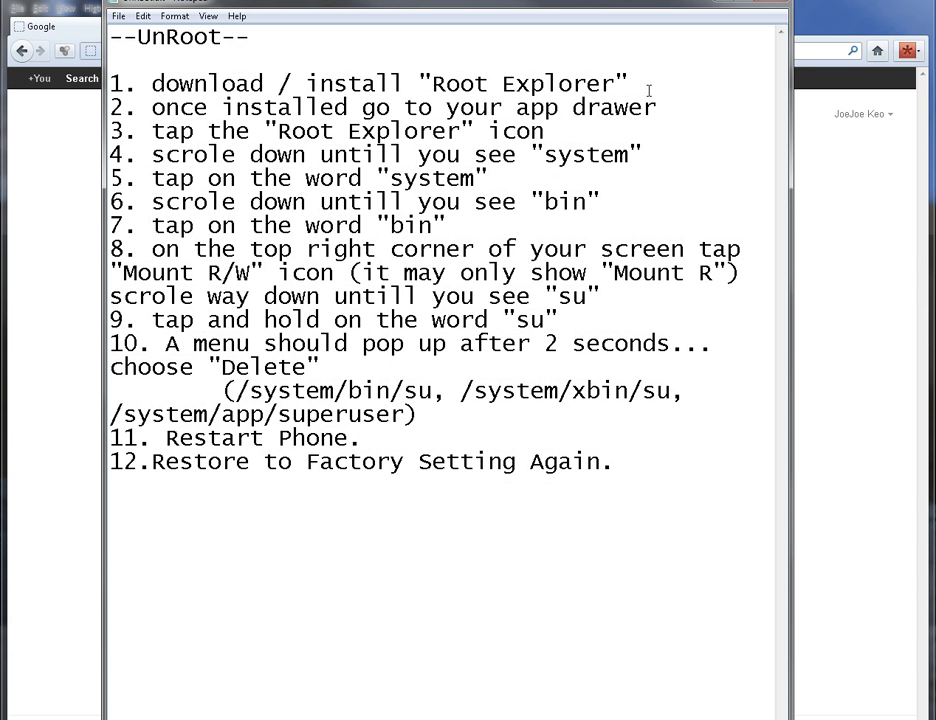
click(622, 84)
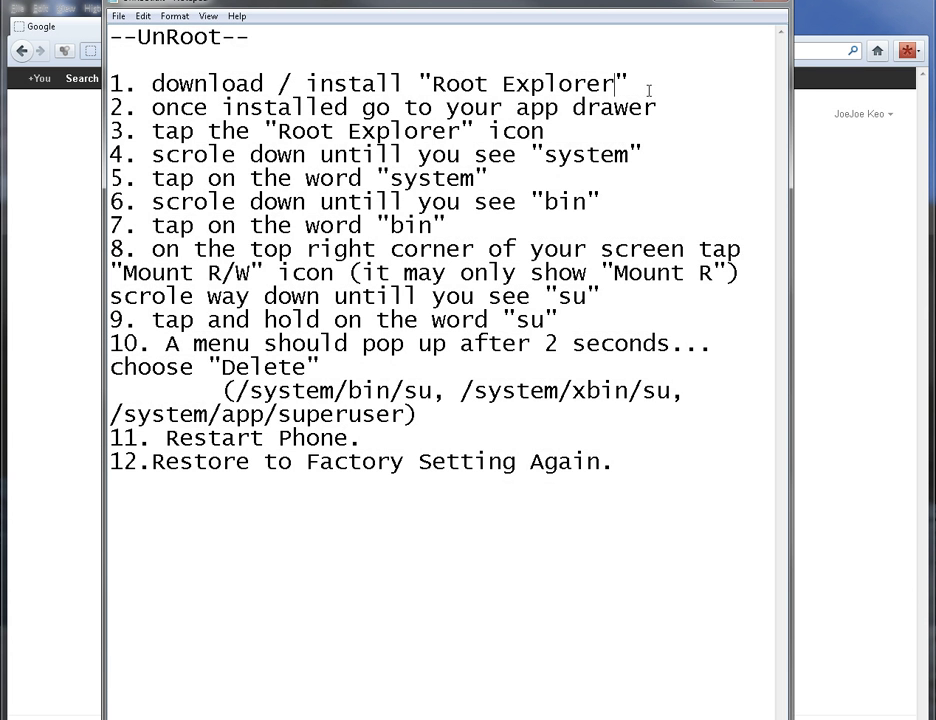
mouse_move(544, 116)
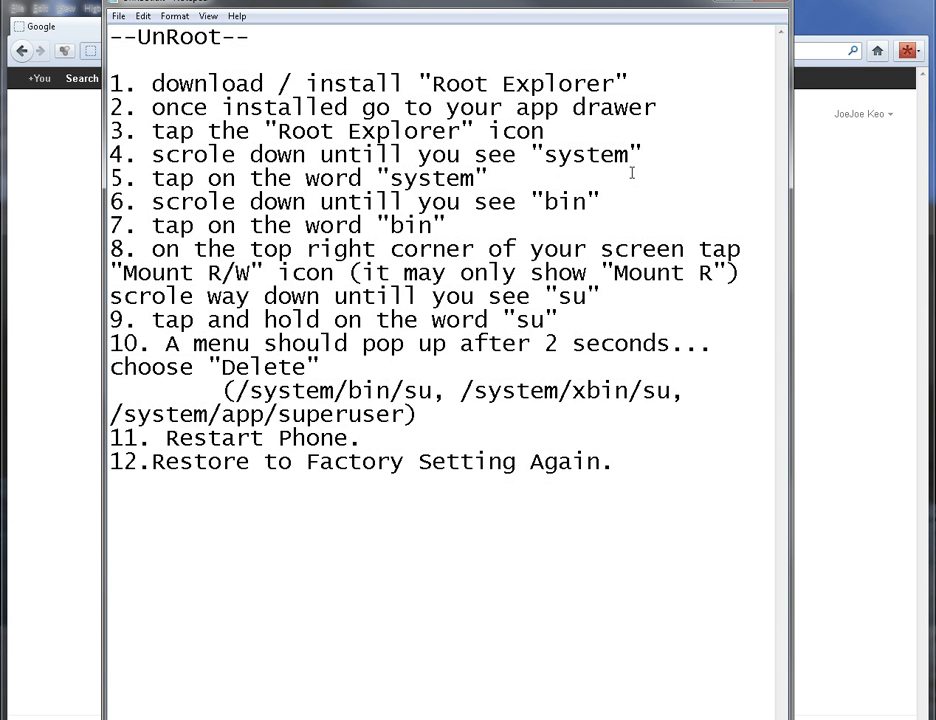
mouse_move(472, 178)
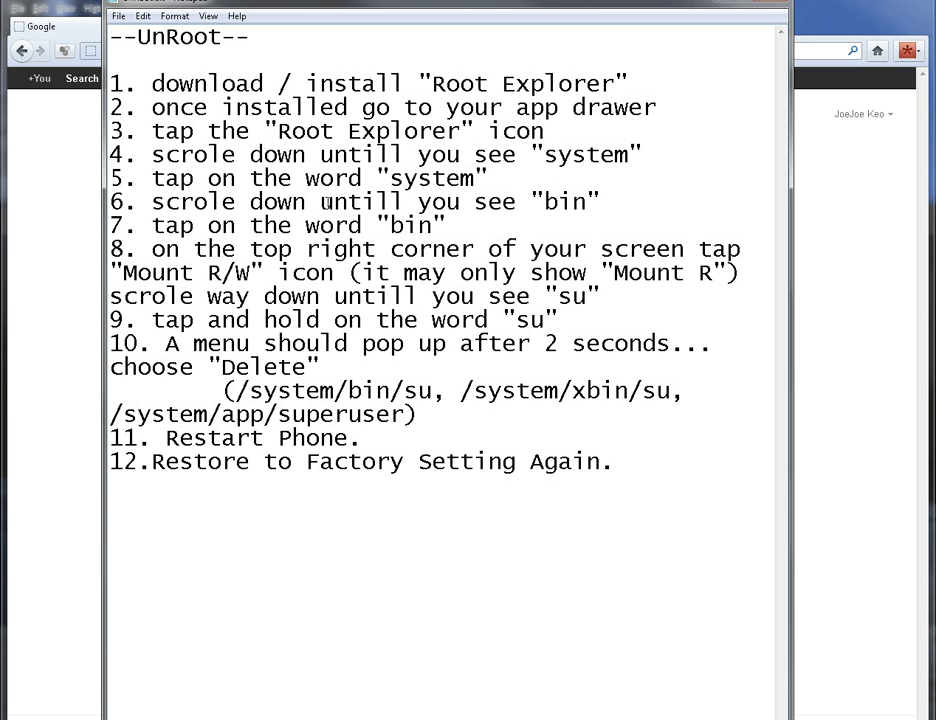
mouse_move(542, 202)
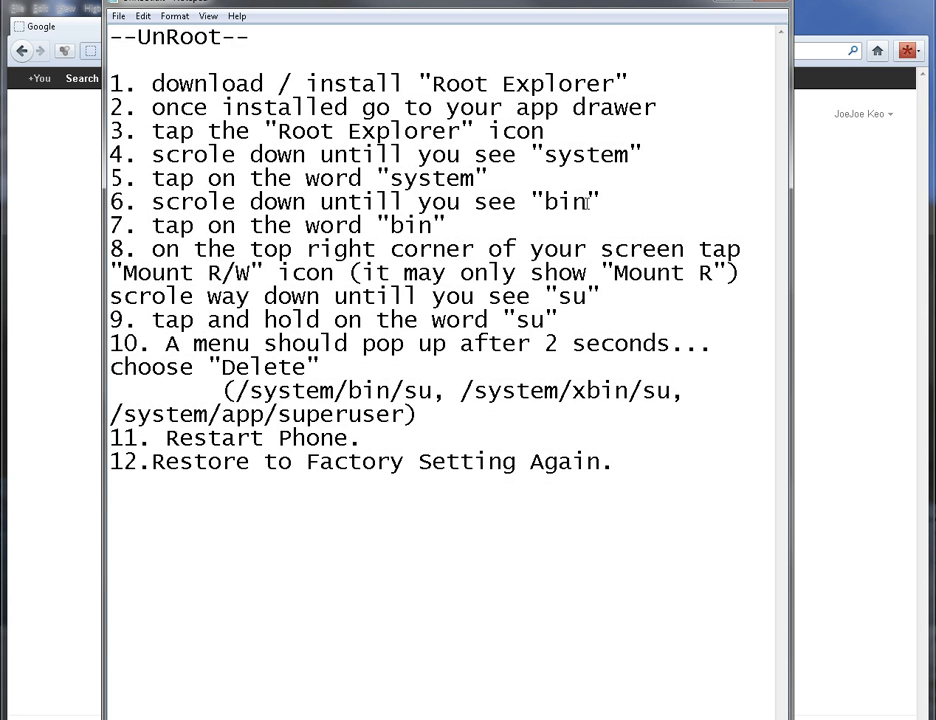
double_click(576, 202)
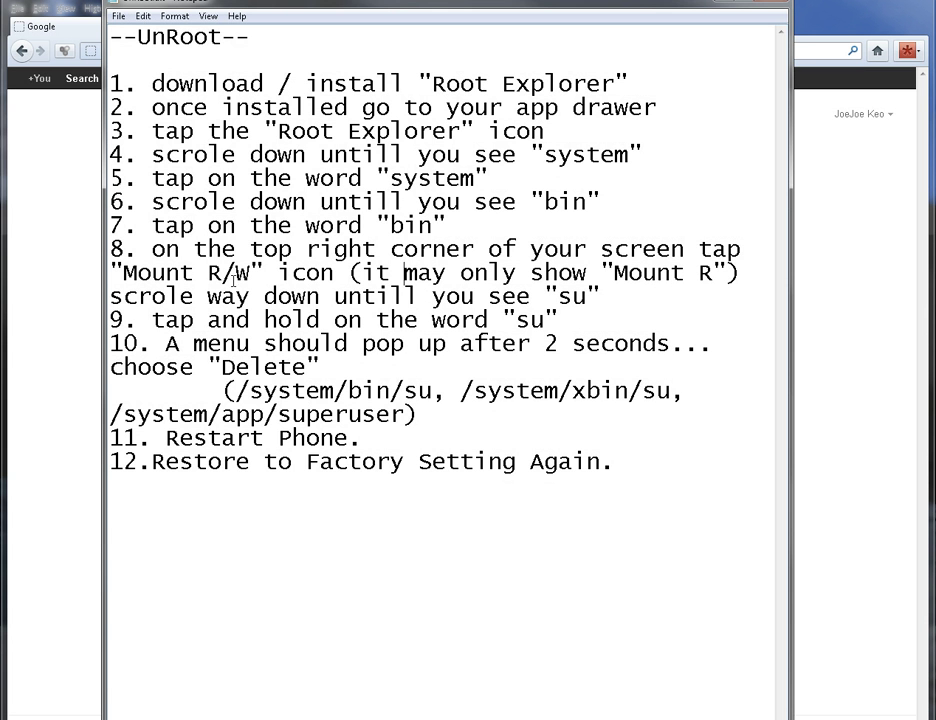
double_click(704, 272)
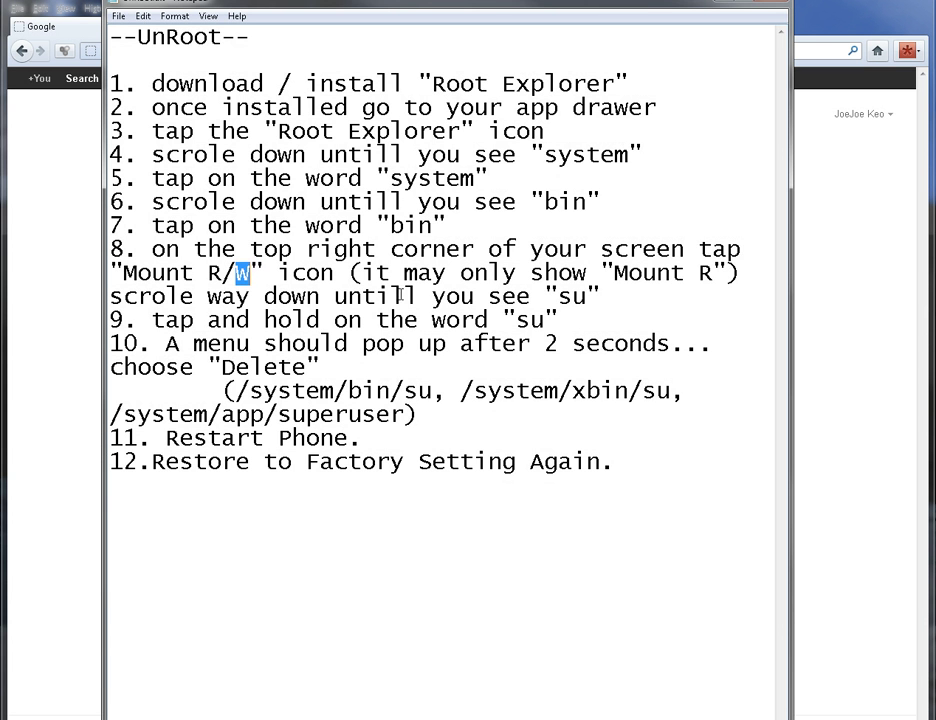
mouse_move(576, 312)
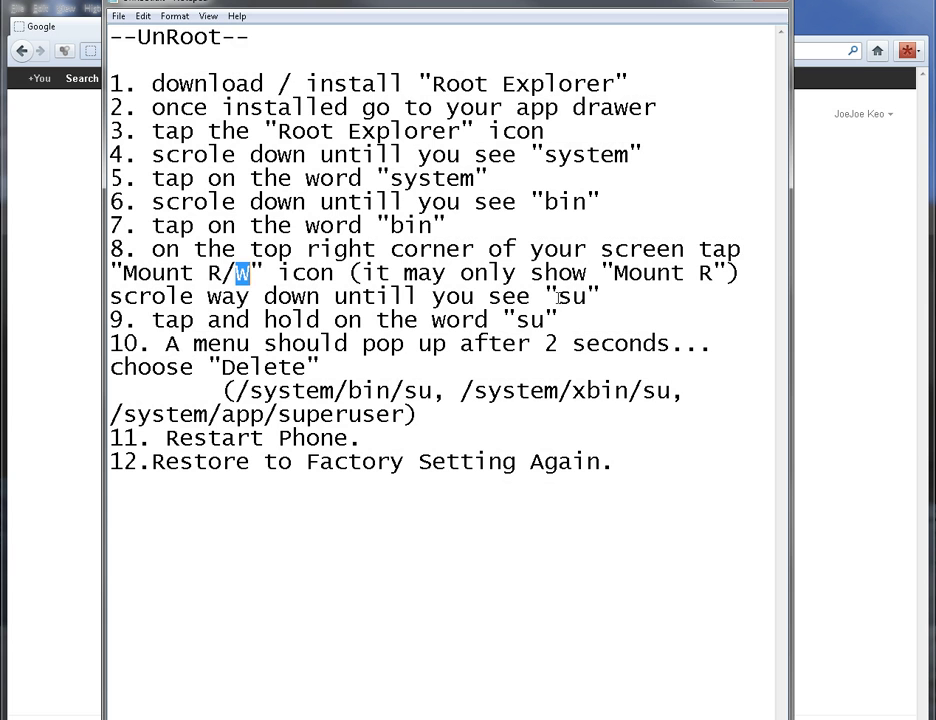
double_click(570, 296)
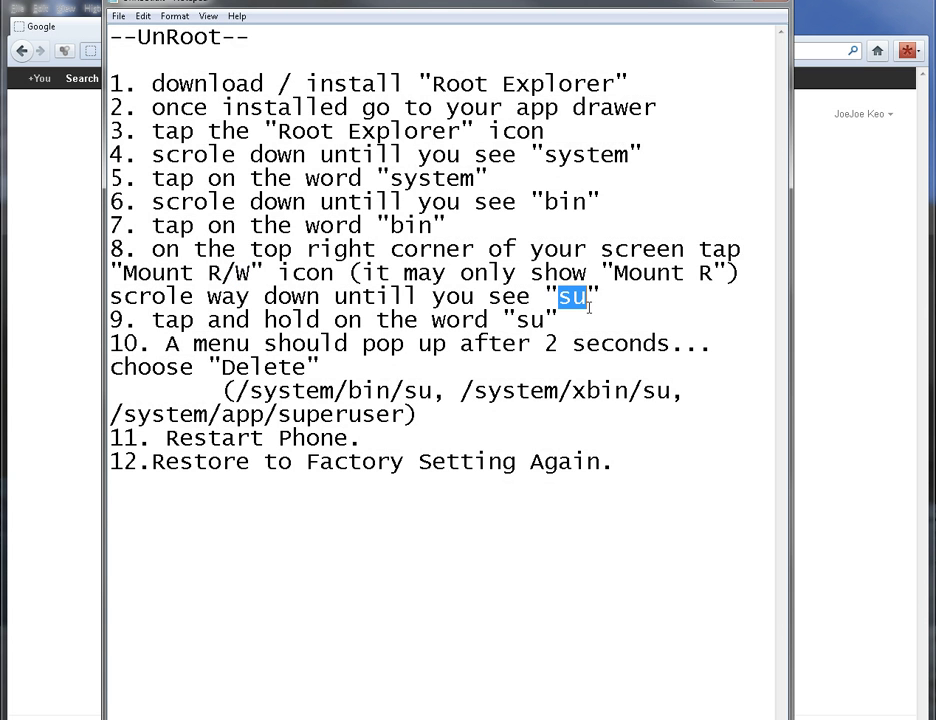
click(574, 296)
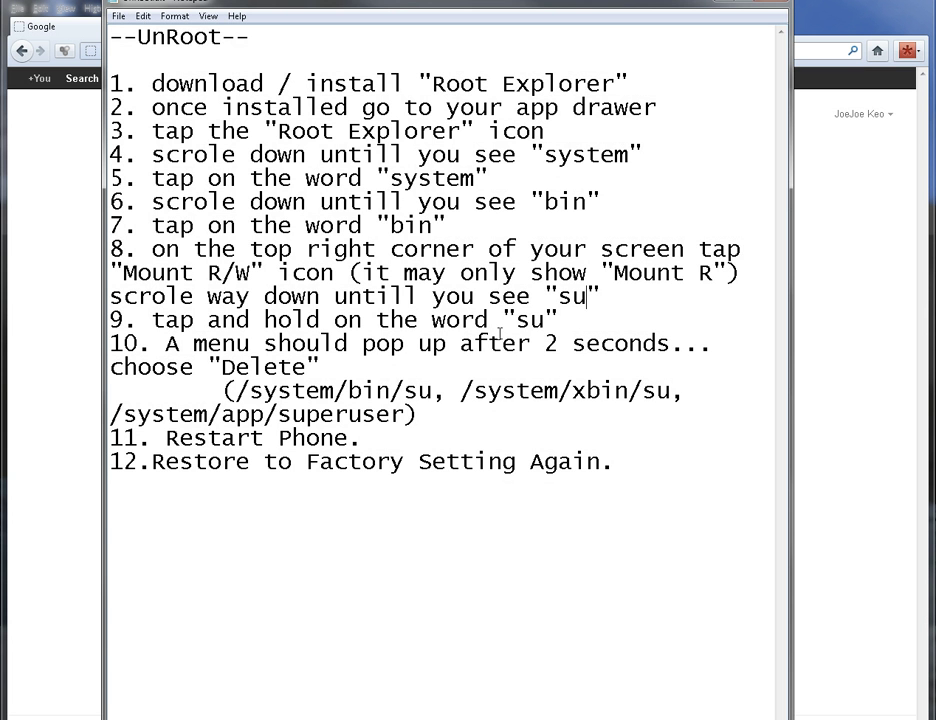
double_click(530, 320)
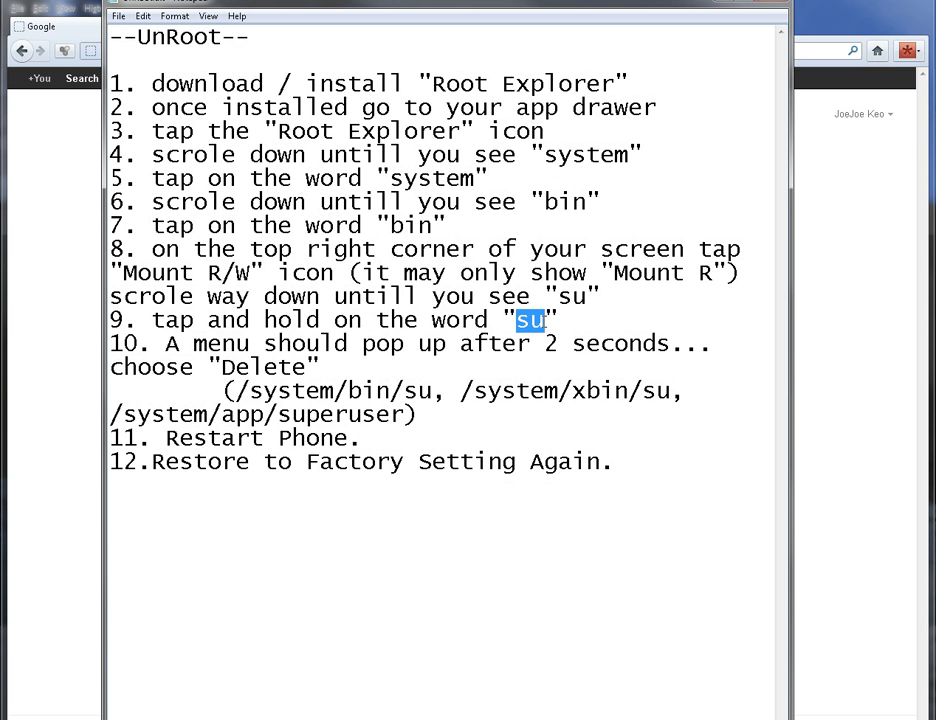
mouse_move(374, 352)
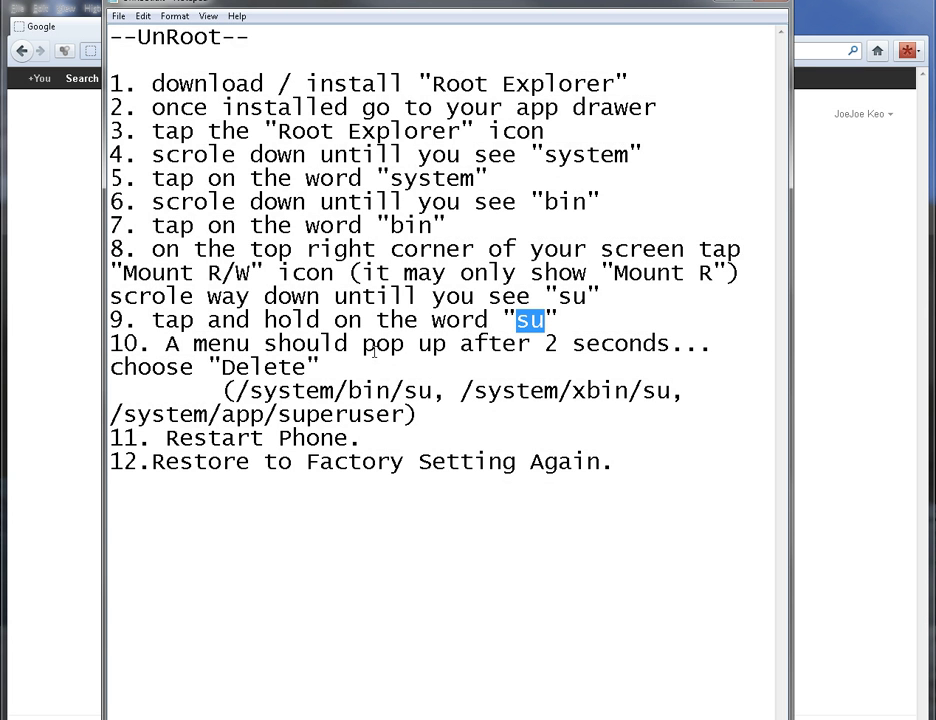
mouse_move(544, 356)
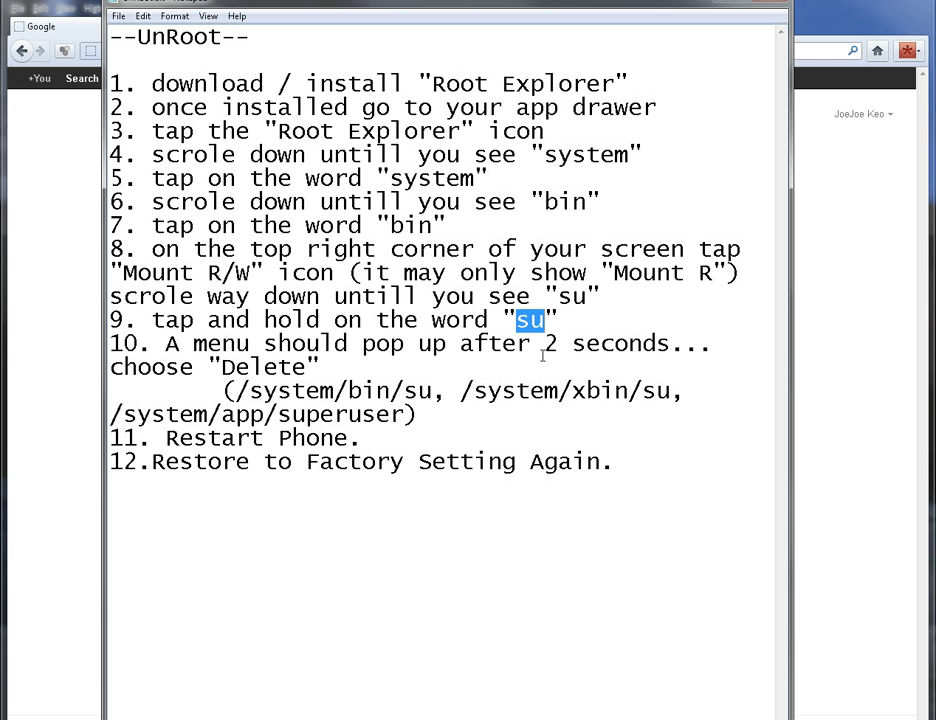
mouse_move(330, 384)
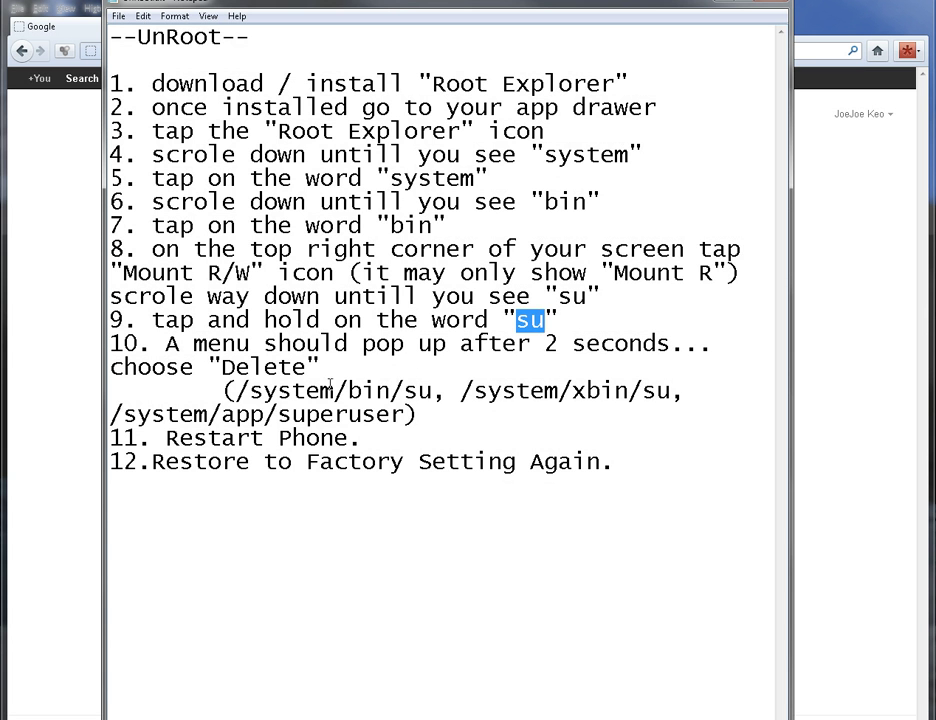
mouse_move(240, 366)
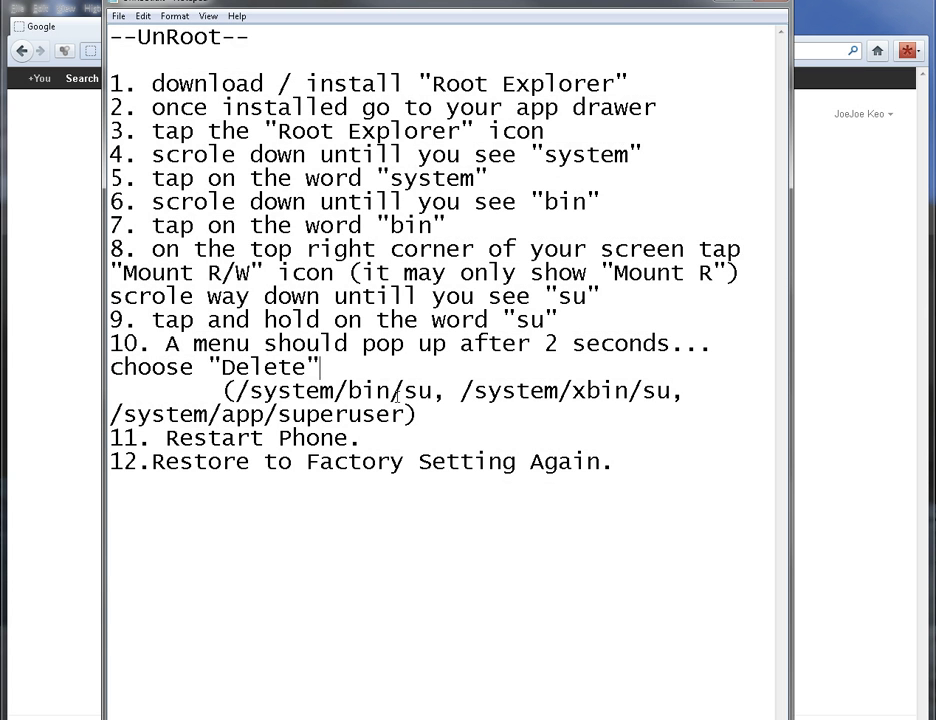
Review the /system/bin/su and /system/xbin/su paths and the Delete instruction in step 10.
double_click(368, 390)
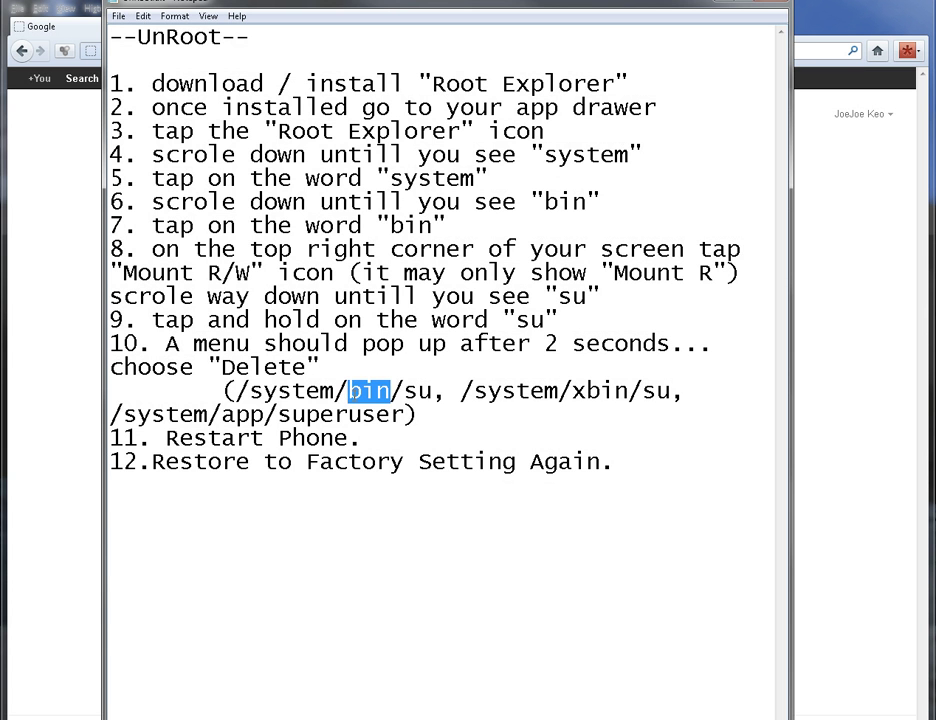
double_click(292, 390)
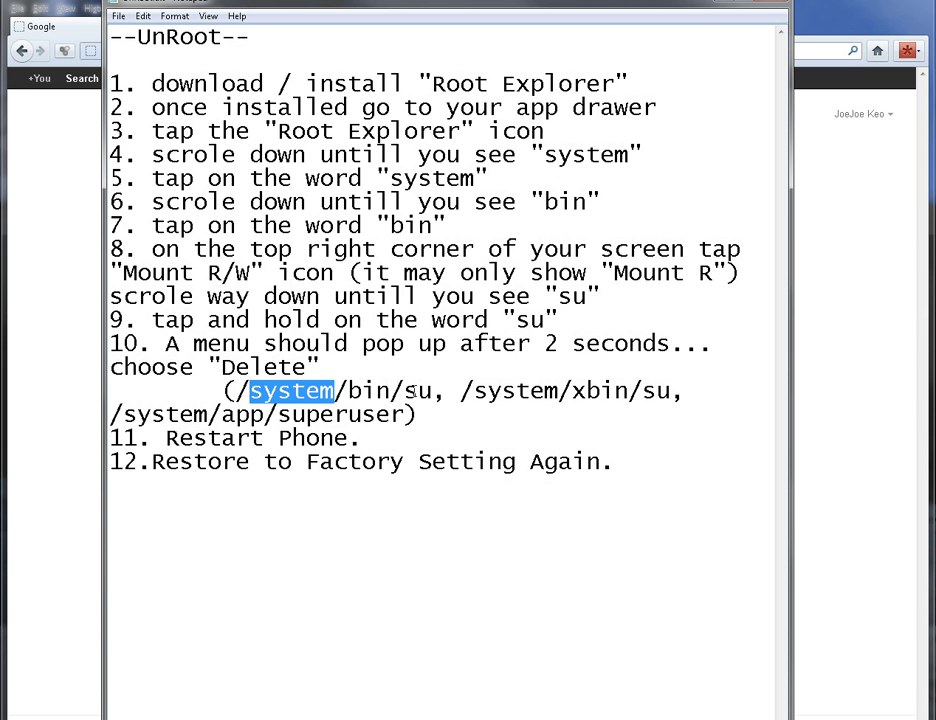
double_click(600, 390)
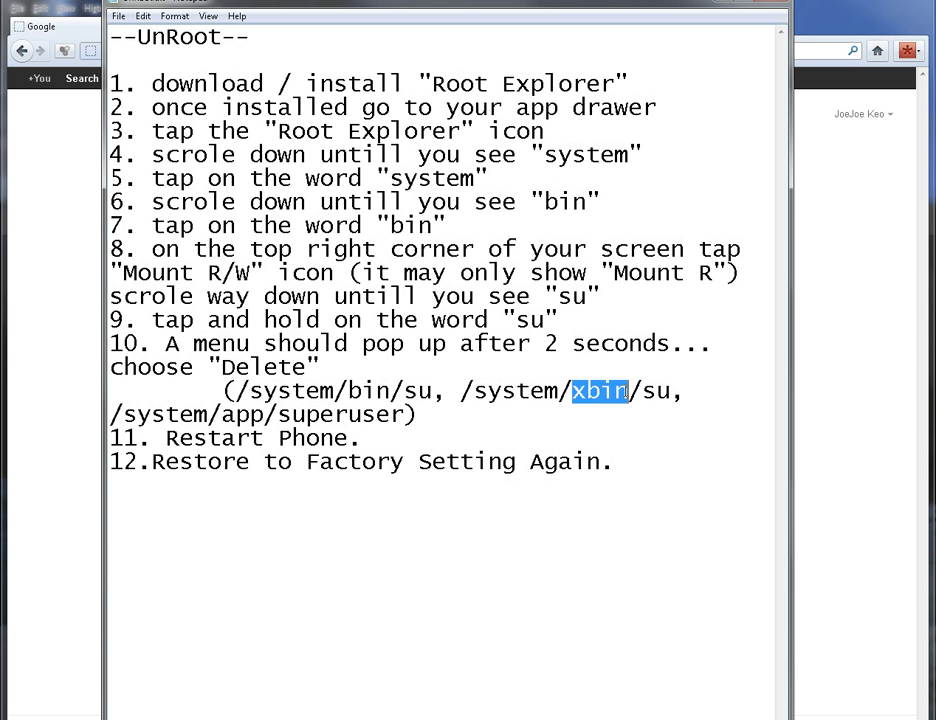
click(362, 390)
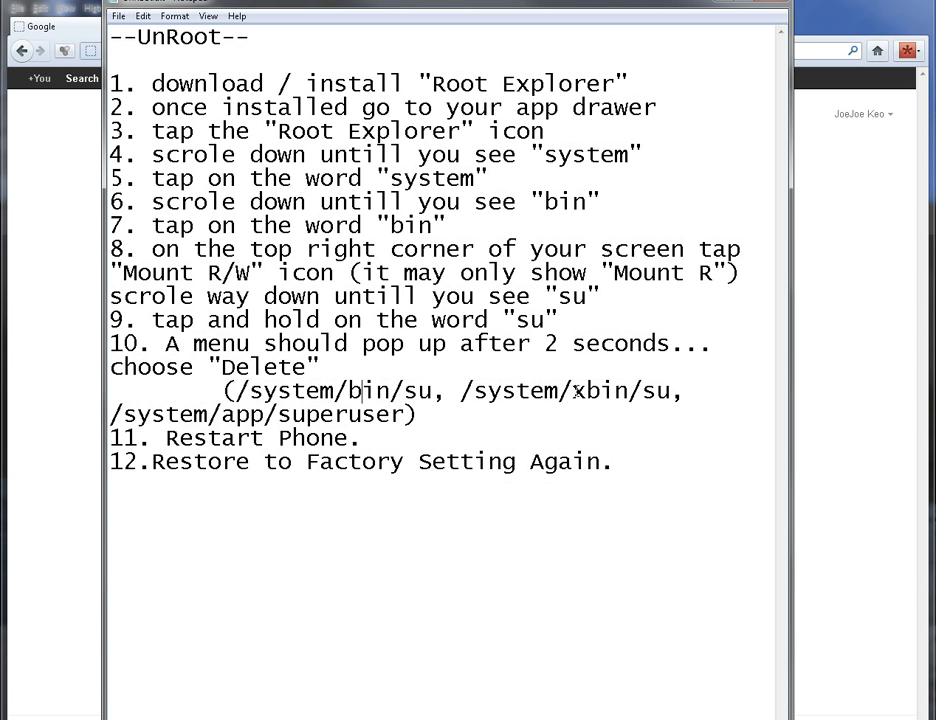
double_click(600, 390)
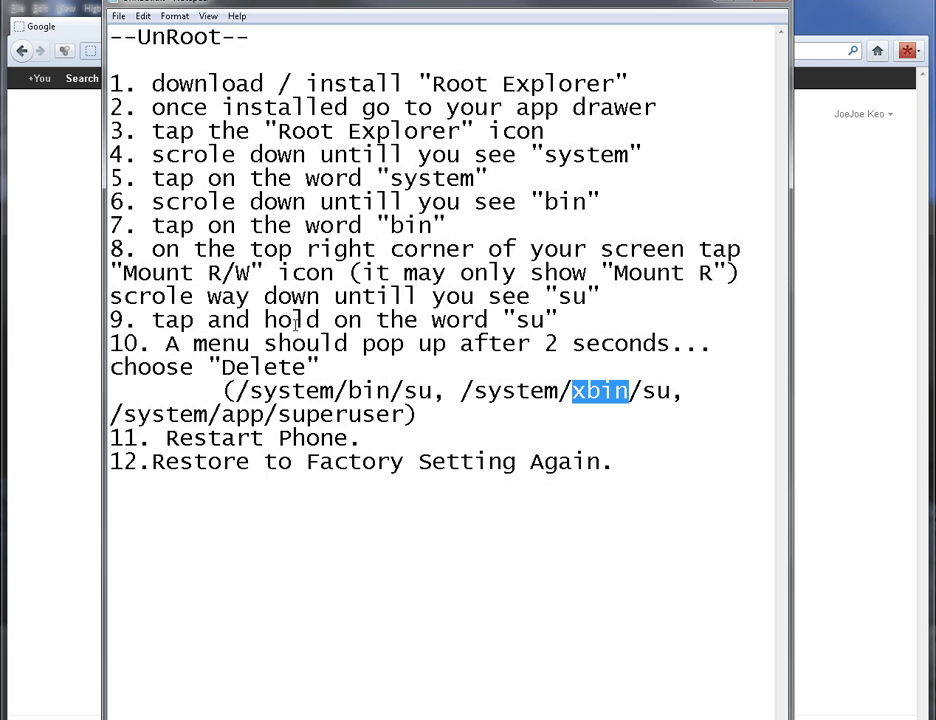
mouse_move(564, 292)
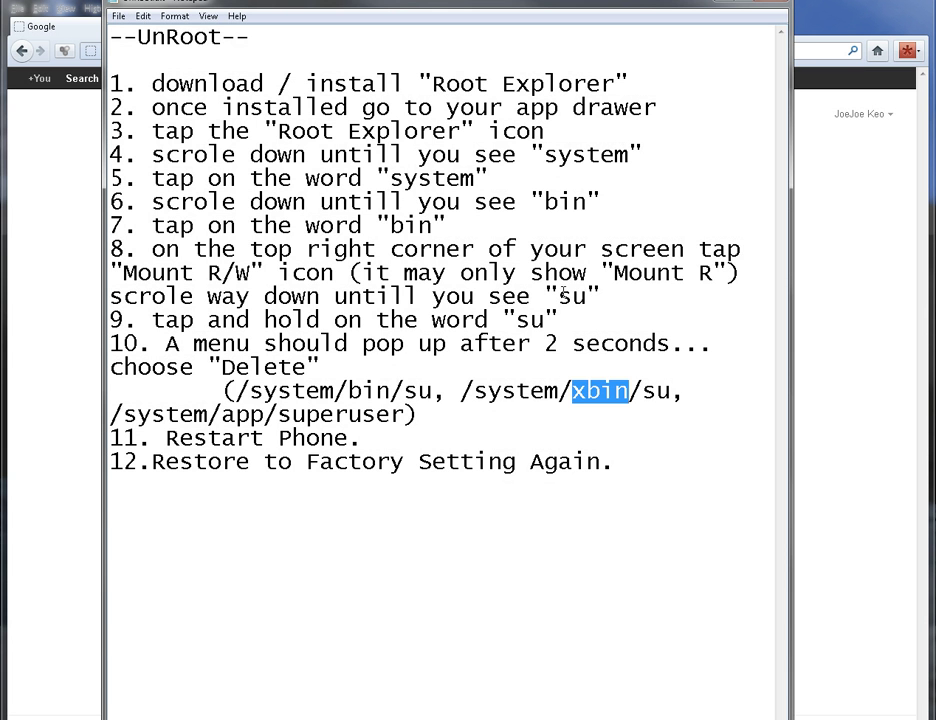
double_click(572, 296)
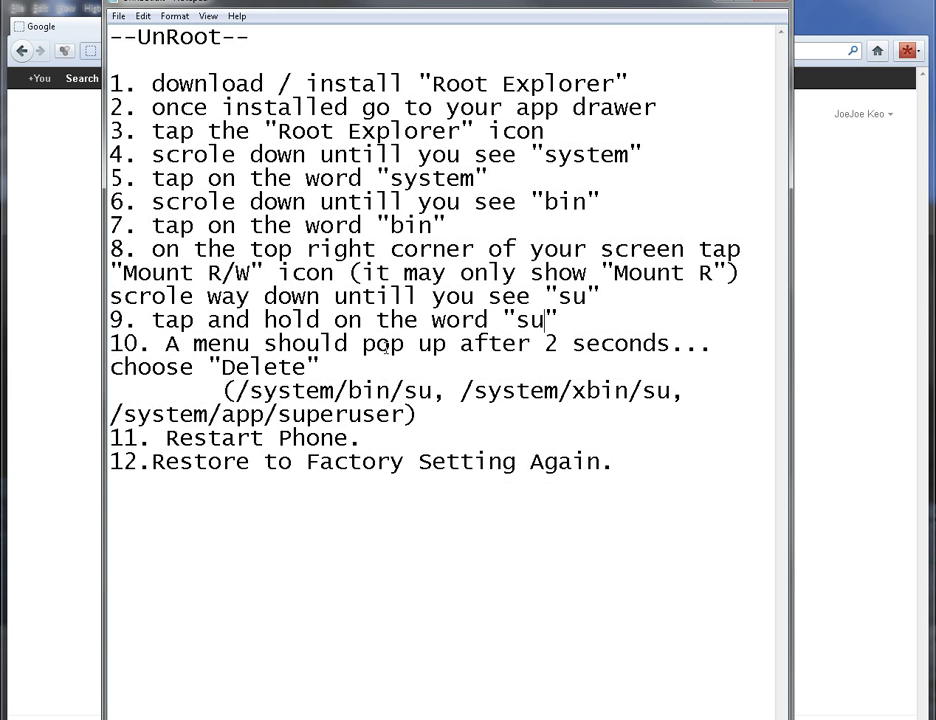
drag(360, 344, 672, 344)
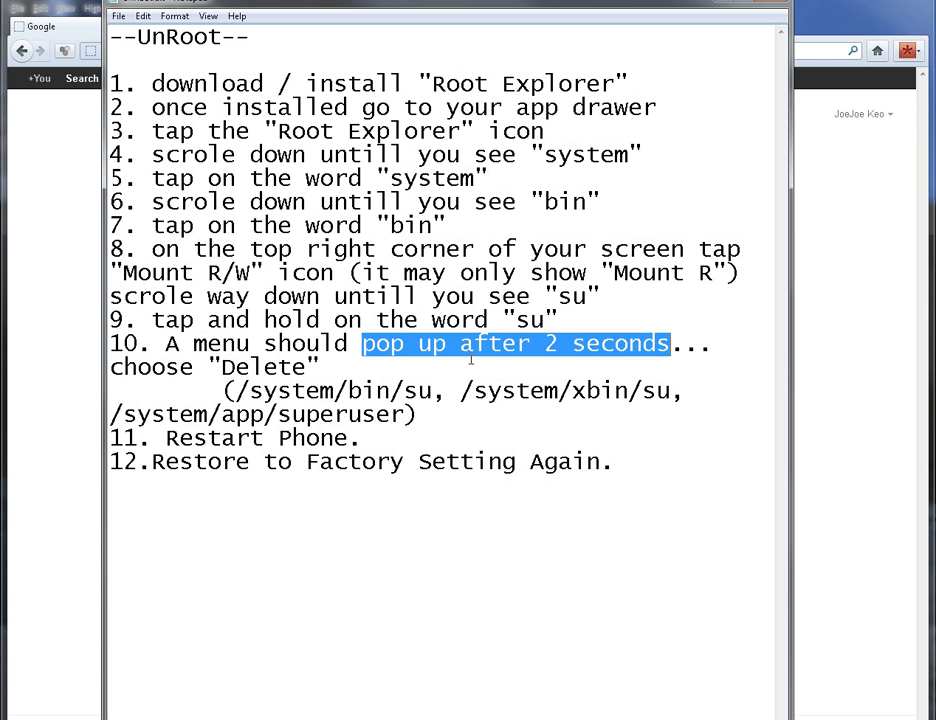
double_click(240, 368)
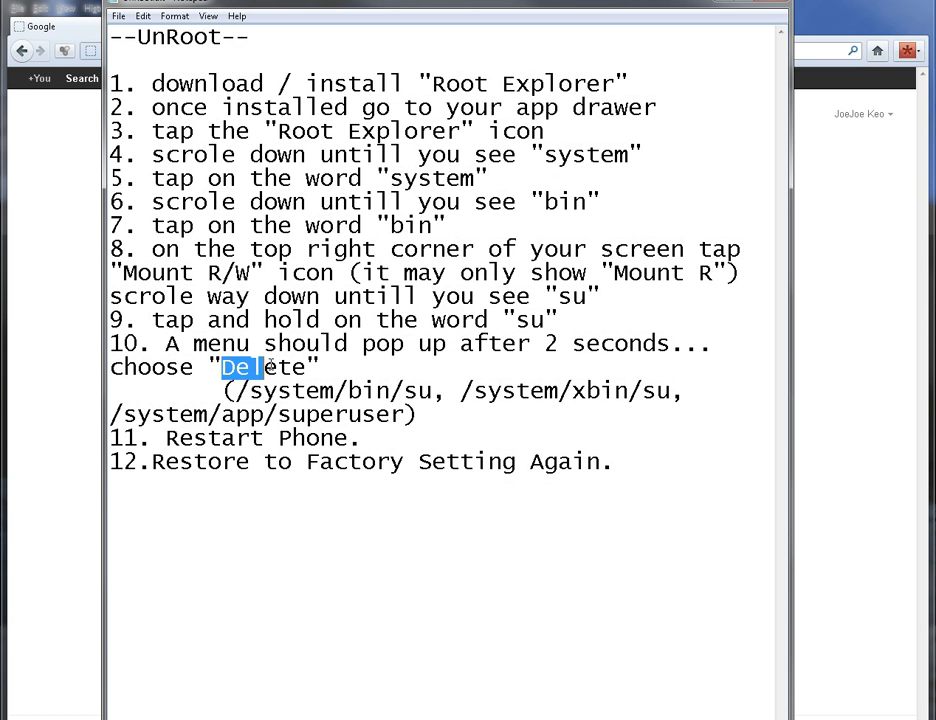
double_click(264, 368)
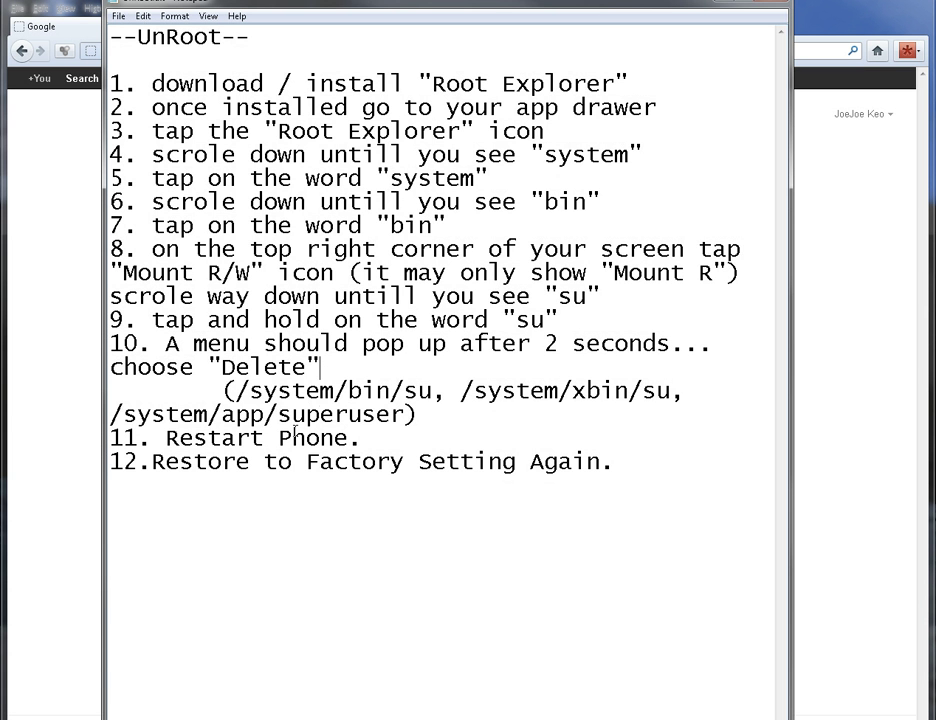
mouse_move(422, 424)
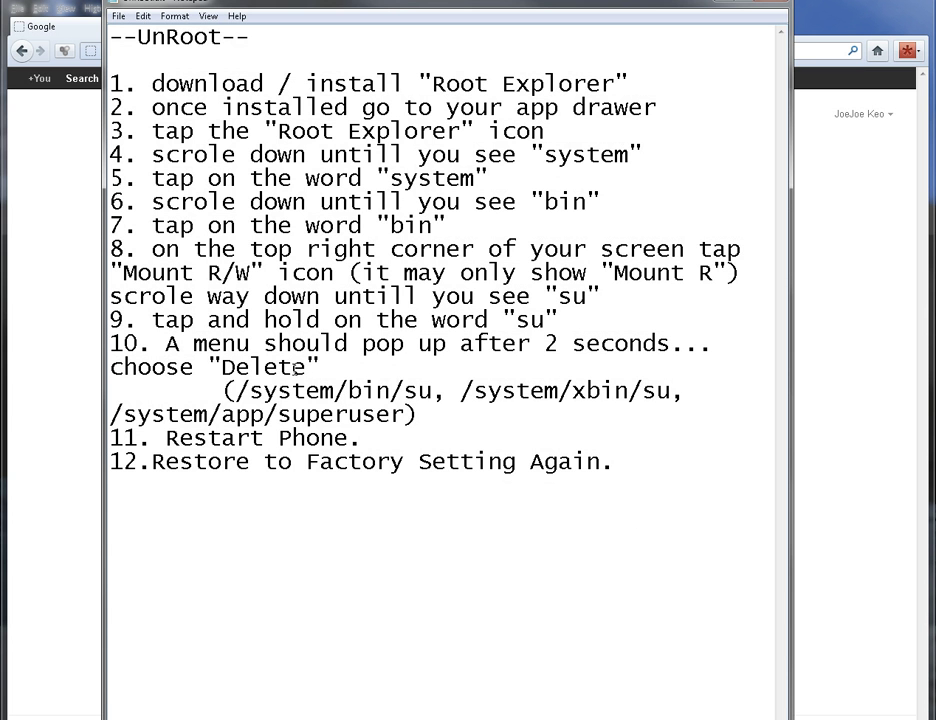
Change the last path in step 10 to read /system/app/superuser.apk.
double_click(180, 414)
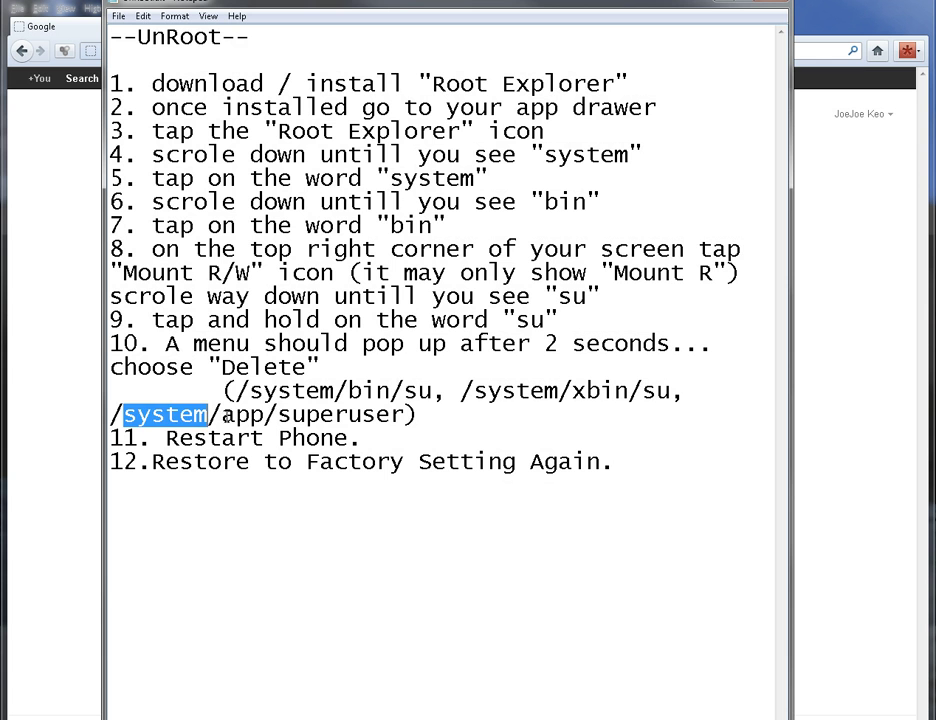
double_click(242, 414)
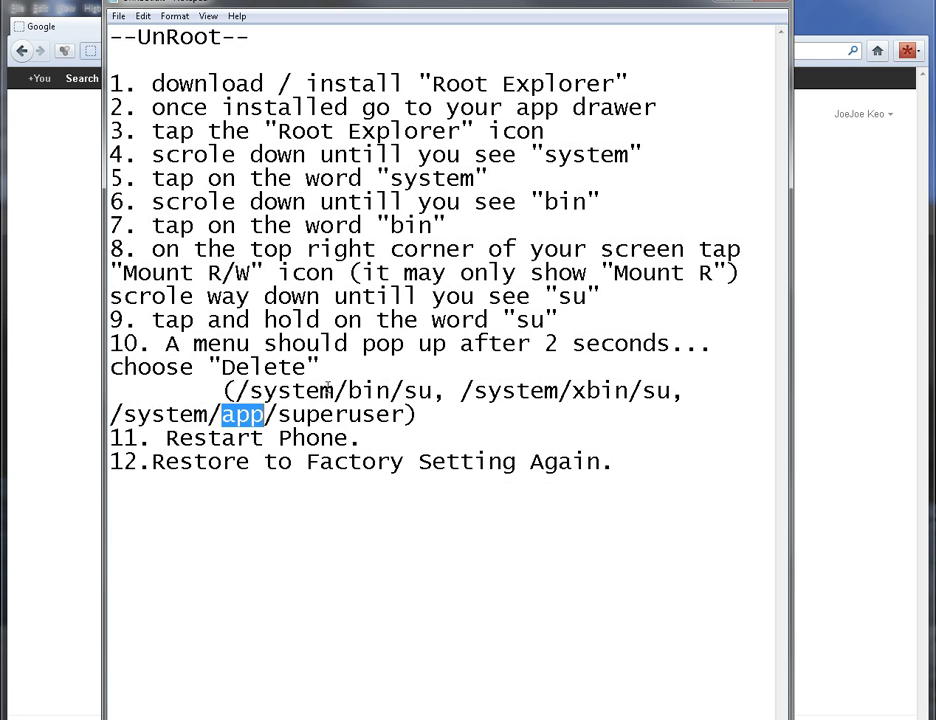
double_click(340, 414)
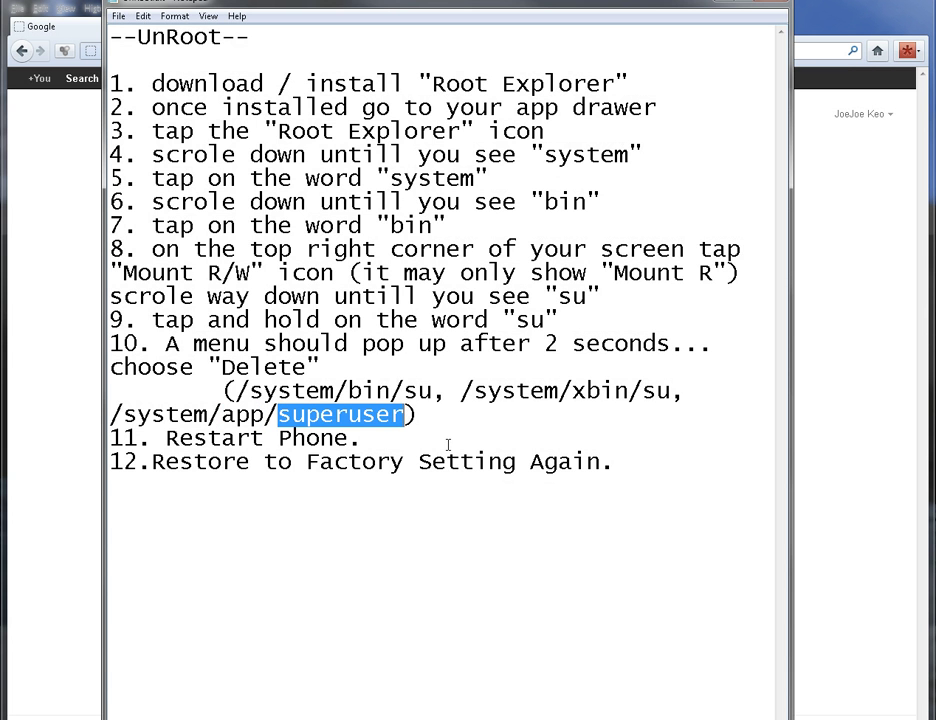
click(430, 432)
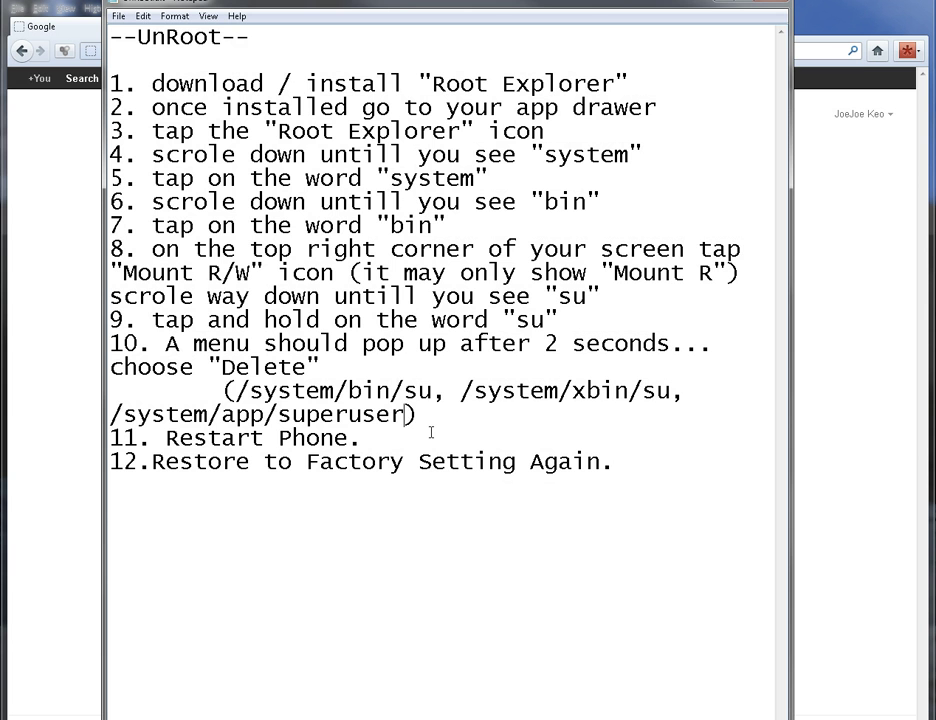
text(.apk)
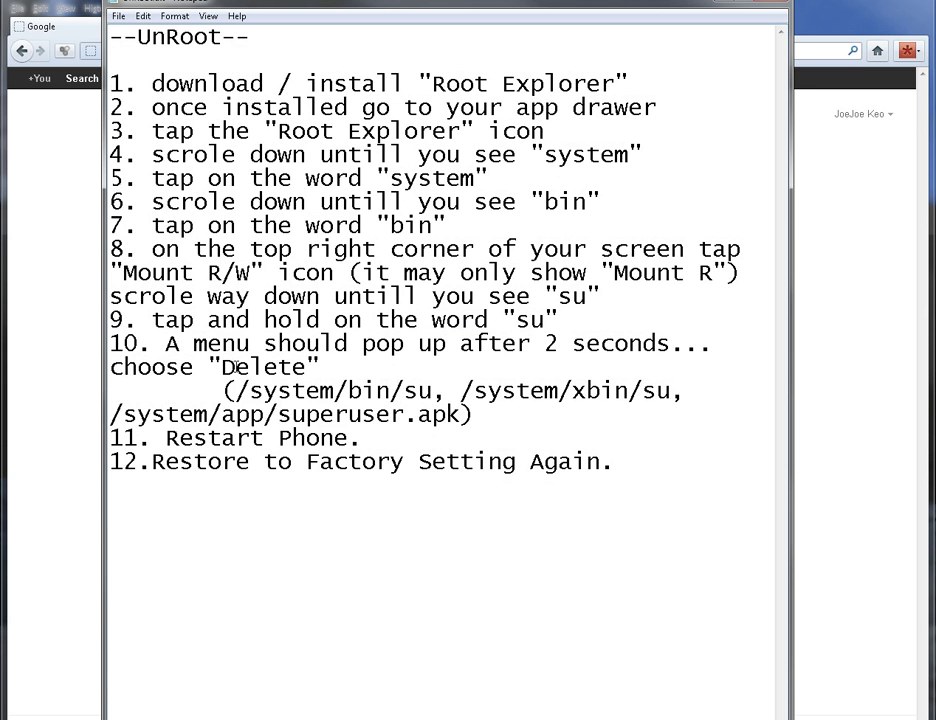
double_click(264, 368)
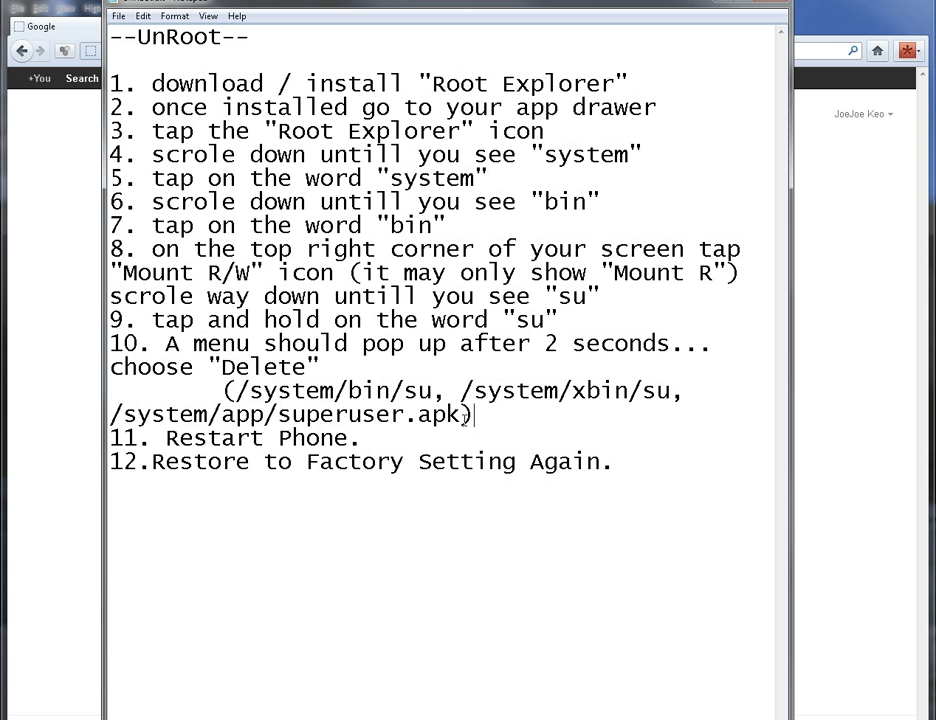
mouse_move(202, 464)
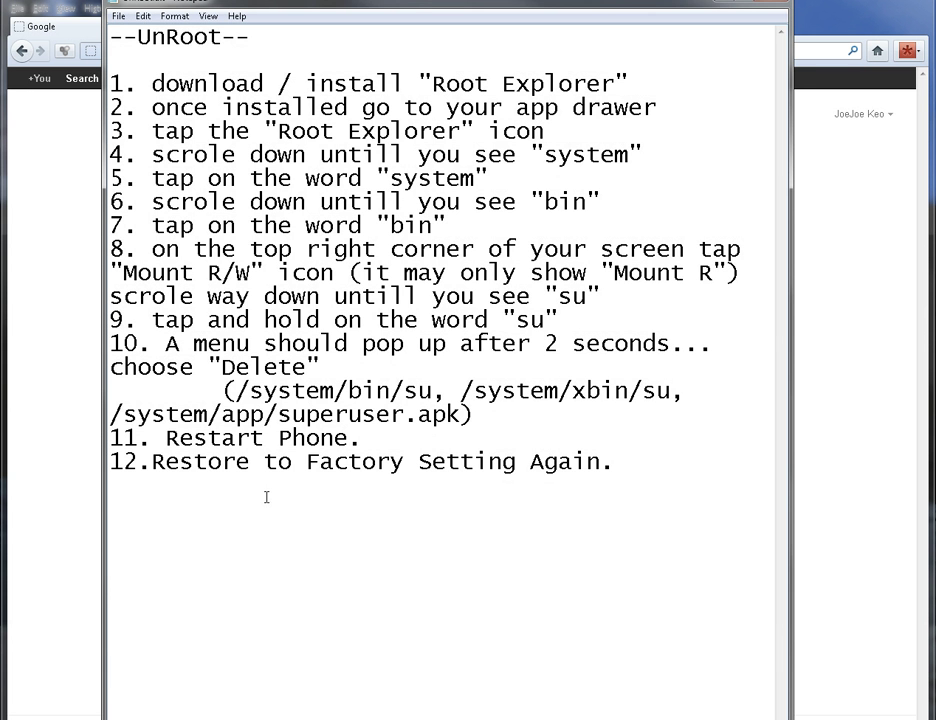
mouse_move(352, 448)
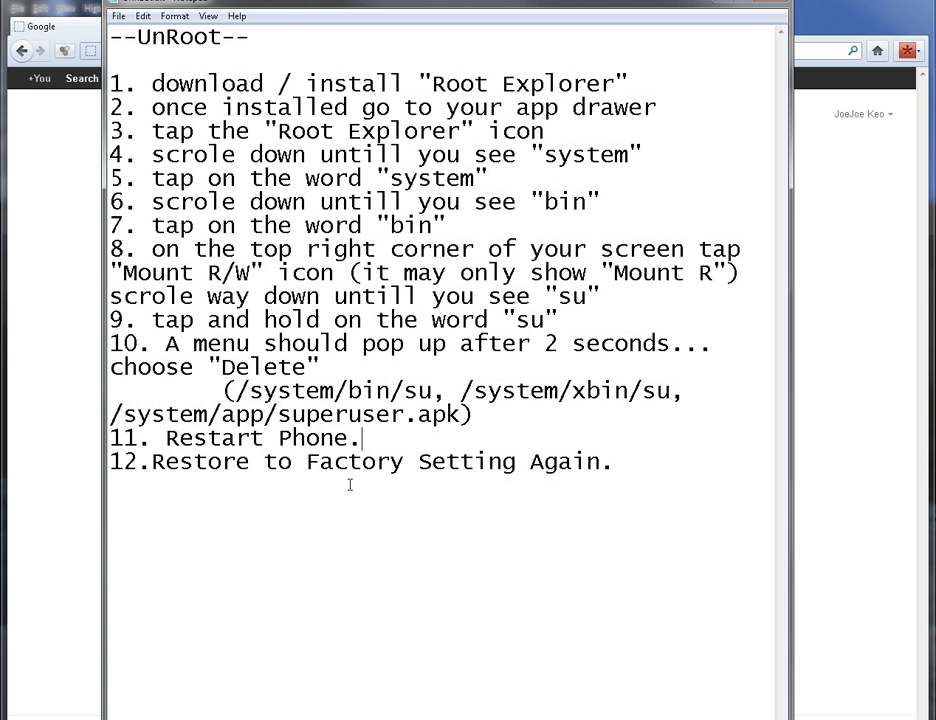
double_click(184, 460)
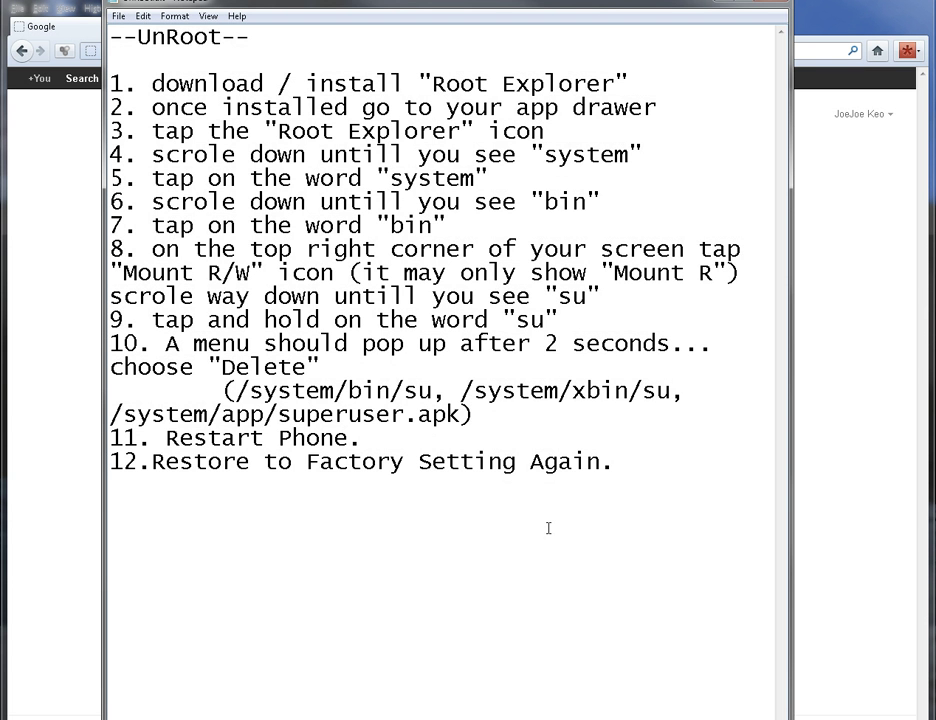
mouse_move(564, 476)
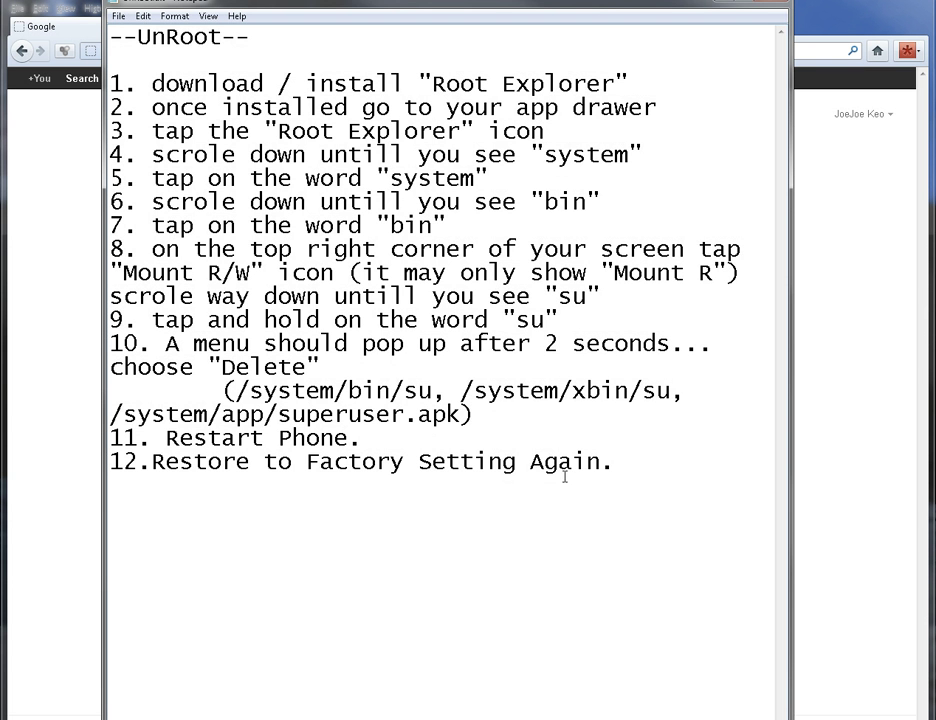